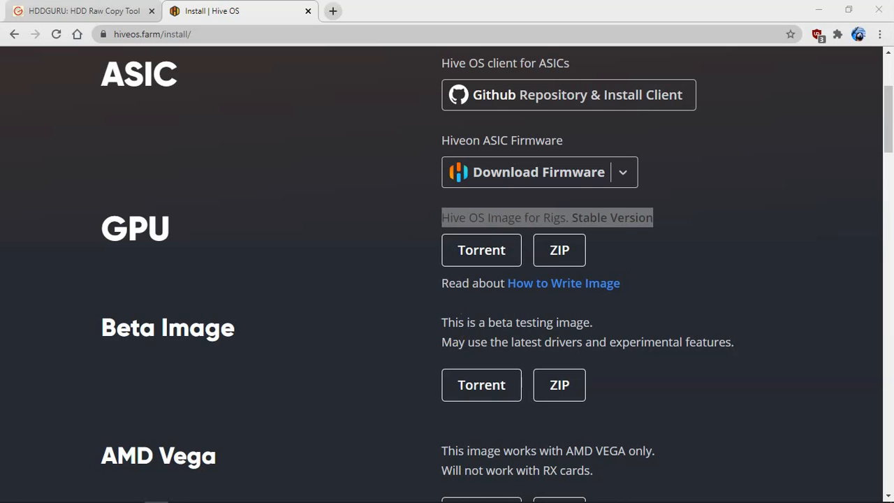
mouse_move(296, 238)
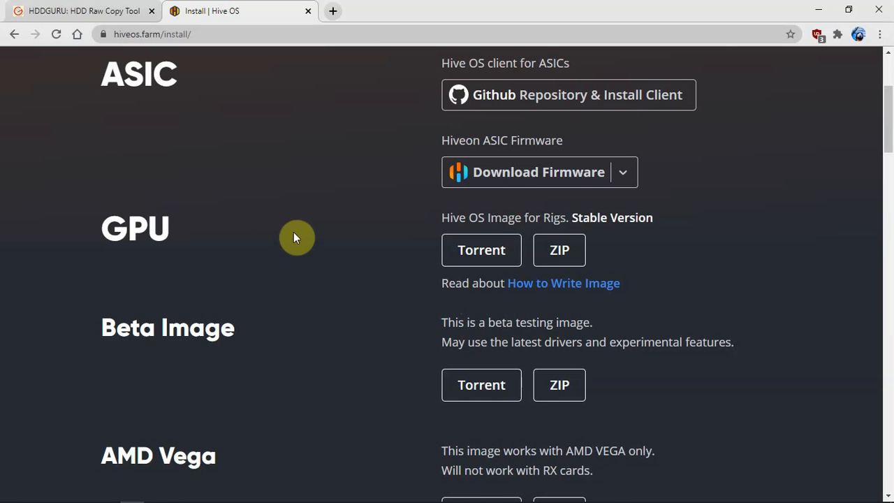
mouse_move(331, 231)
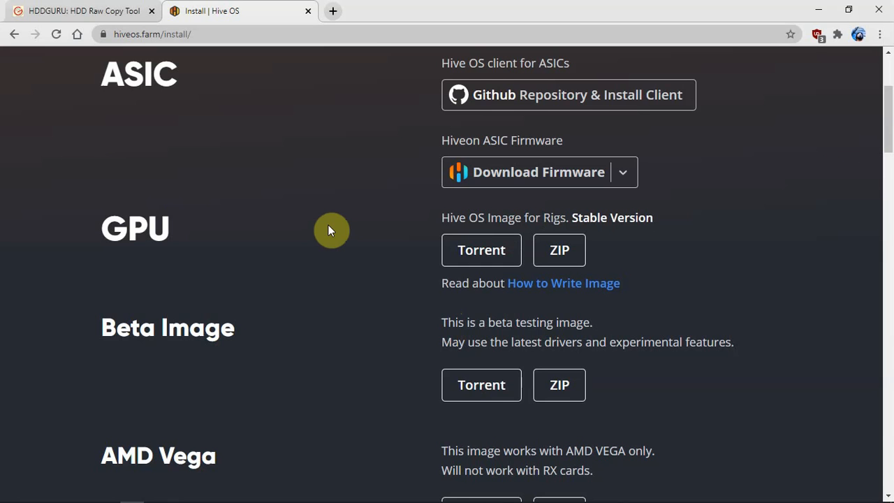
mouse_move(244, 153)
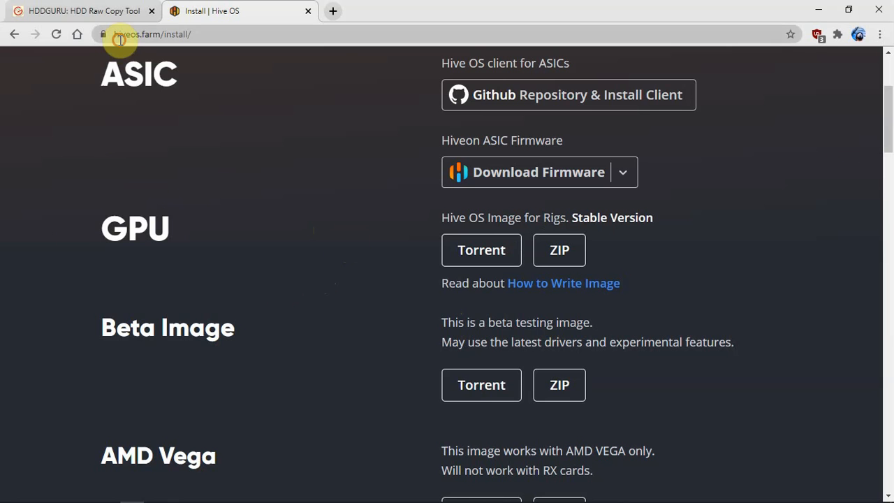
mouse_move(107, 244)
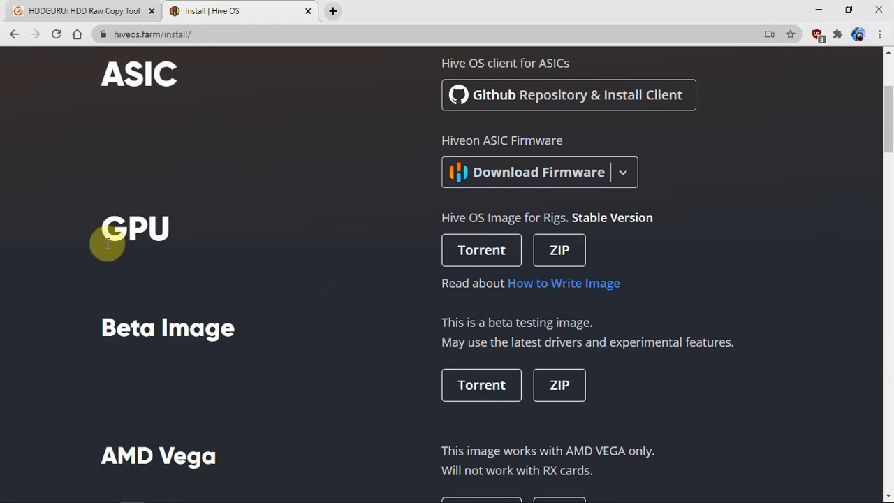
Switch from the GPU image description to the HDDGURU HDD Raw Copy Tool page.
double_click(135, 228)
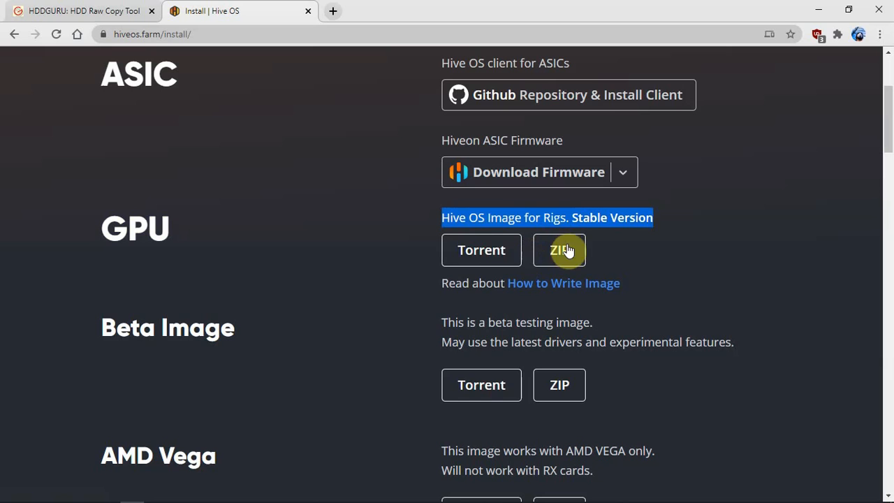
mouse_move(574, 263)
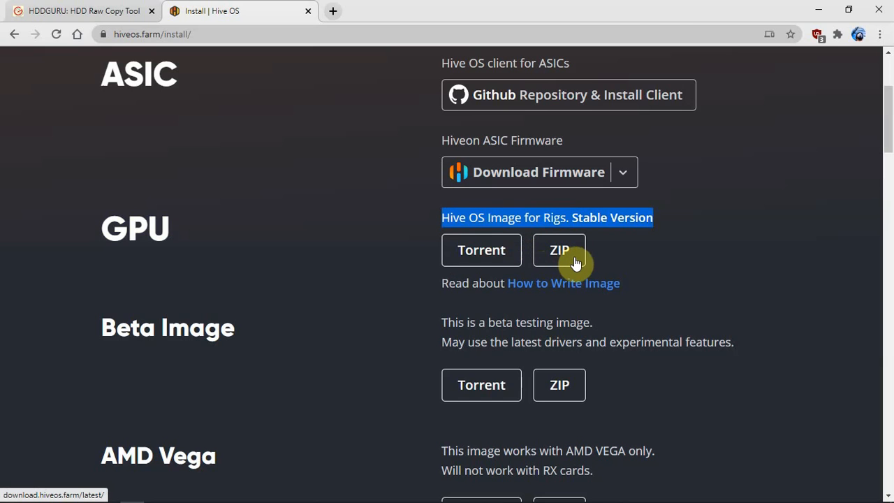
mouse_move(688, 89)
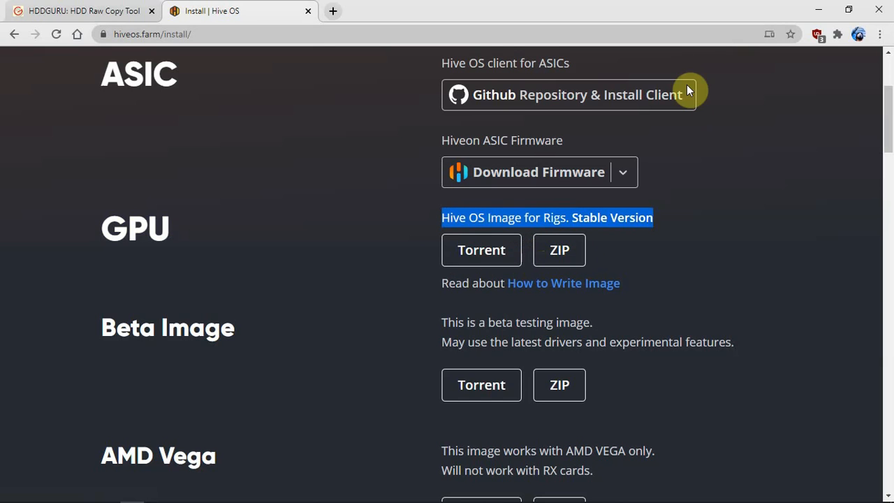
mouse_move(510, 67)
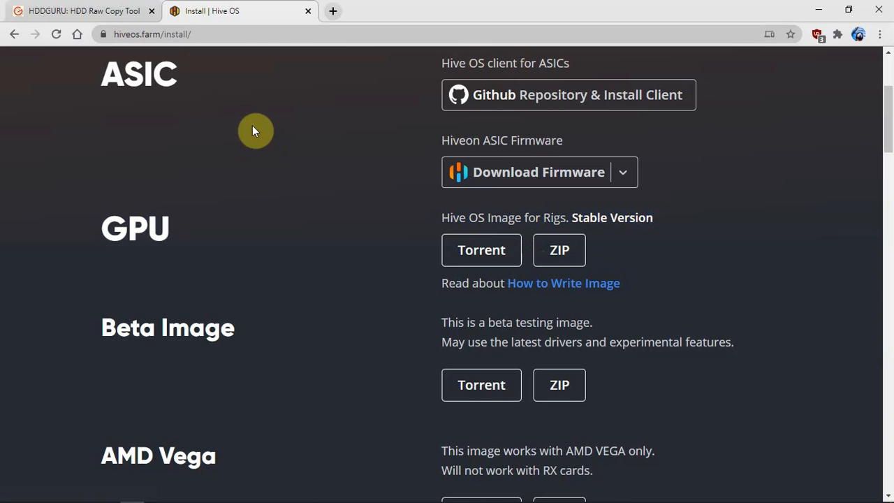
left_click(77, 11)
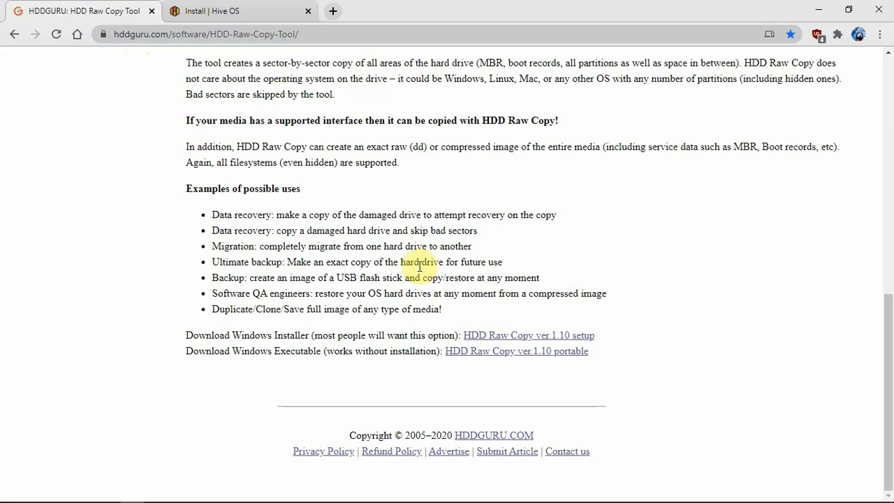
mouse_move(280, 351)
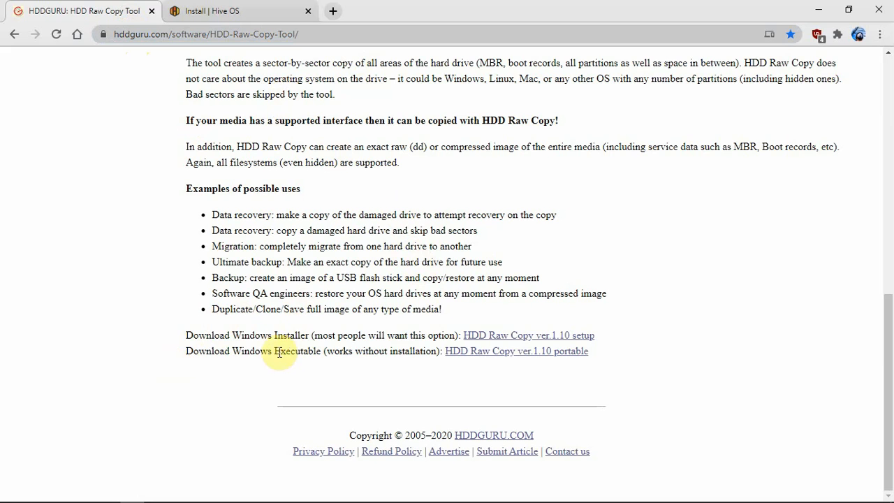
mouse_move(537, 345)
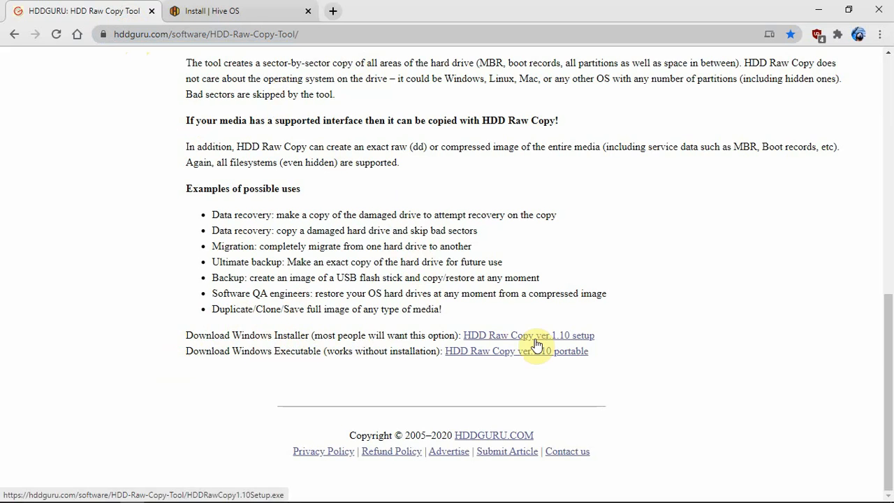
mouse_move(566, 328)
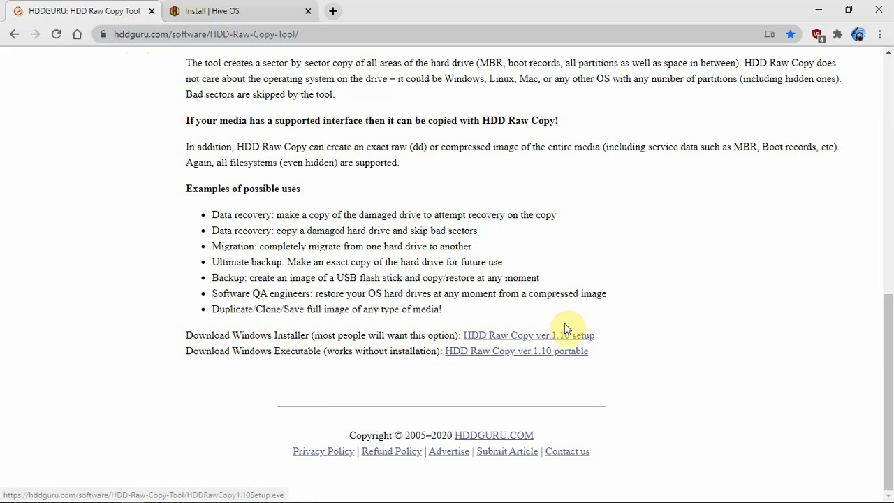
mouse_move(291, 347)
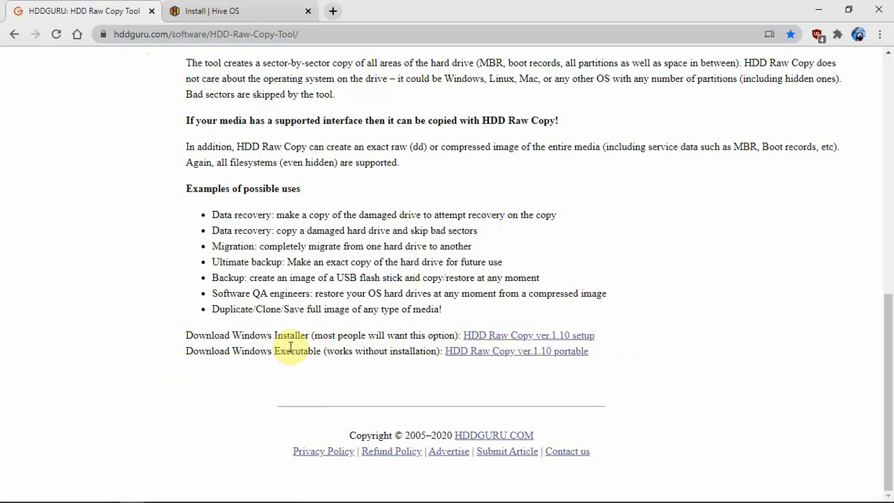
mouse_move(402, 232)
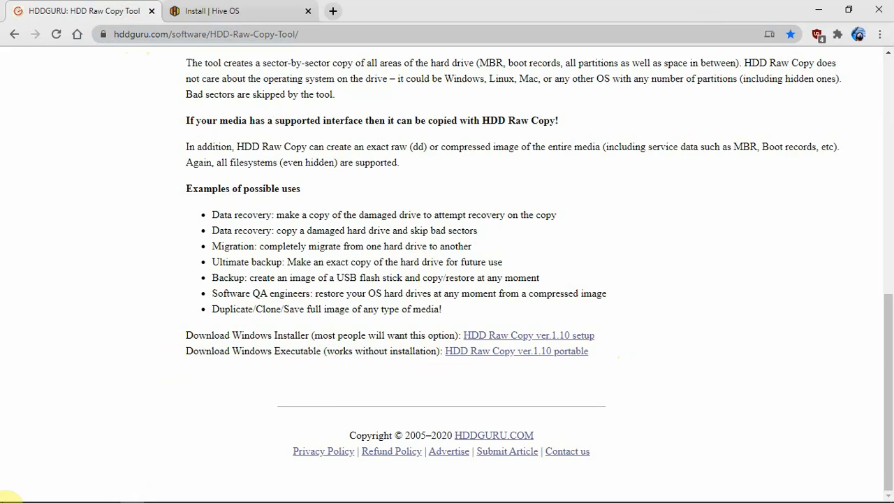
Search the Start menu for 'raw' and launch HDD Raw Copy Tool.
left_click(11, 493)
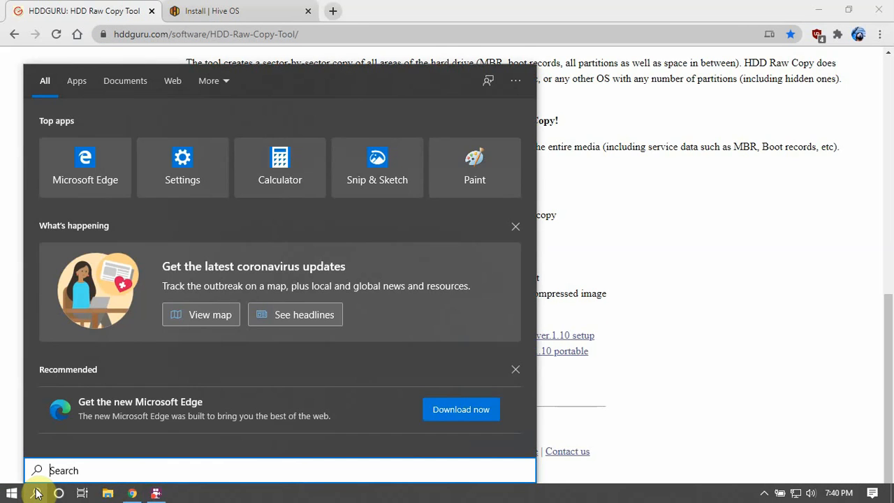
type("raw")
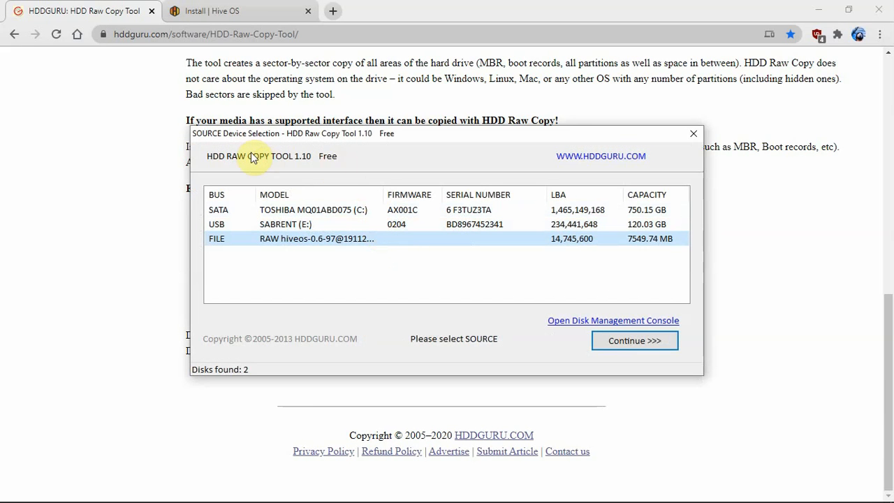
mouse_move(313, 143)
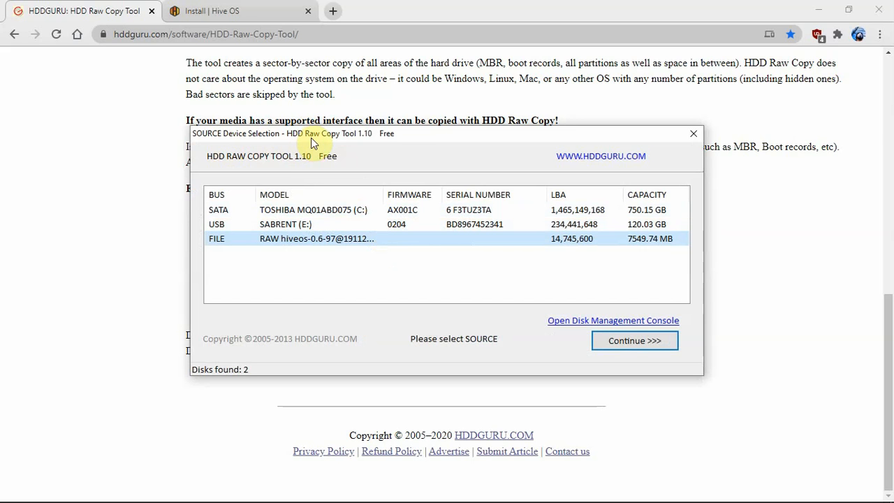
mouse_move(257, 191)
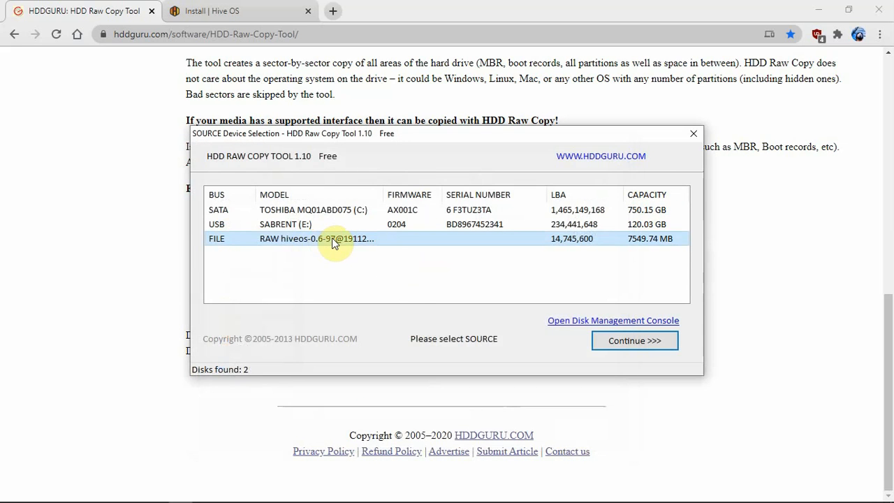
mouse_move(309, 246)
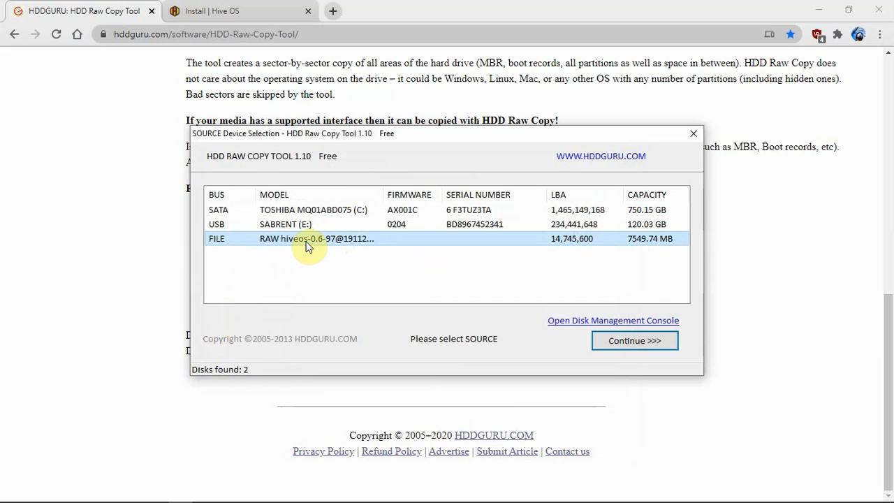
mouse_move(469, 249)
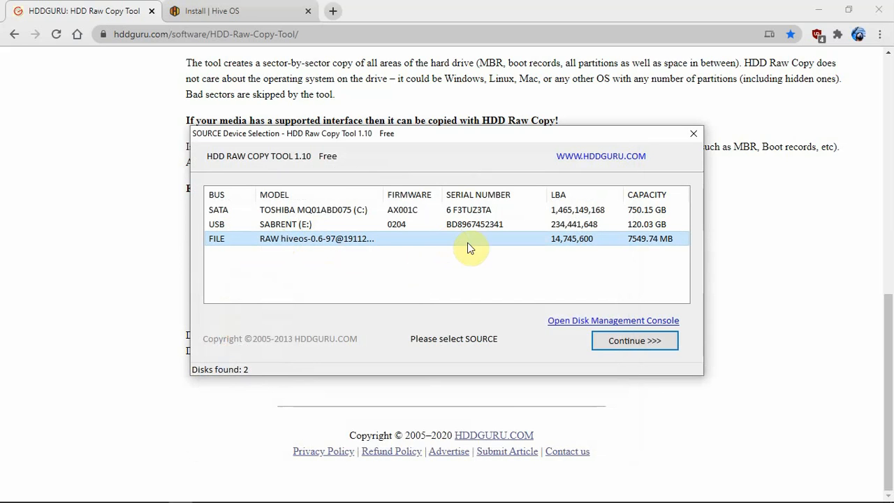
mouse_move(660, 249)
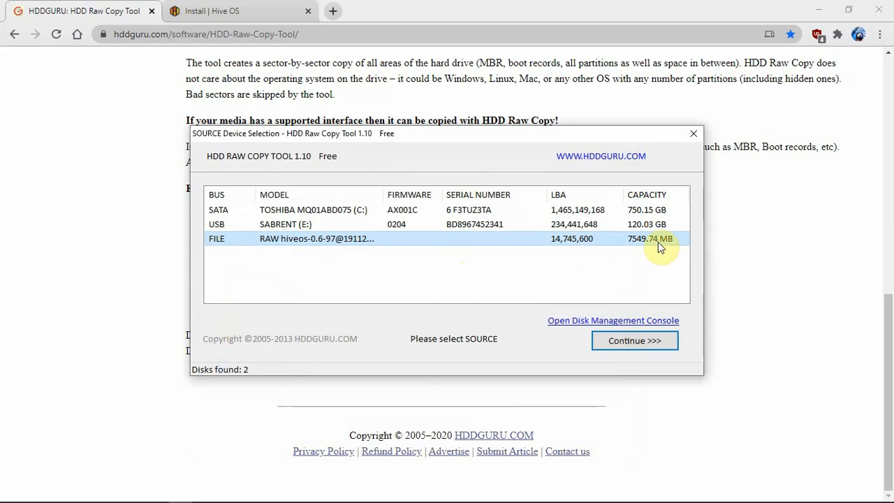
mouse_move(537, 340)
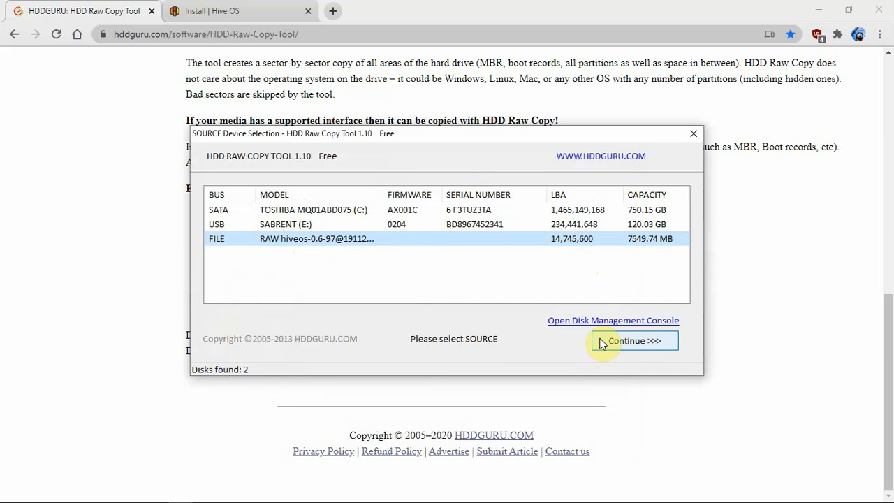
mouse_move(637, 353)
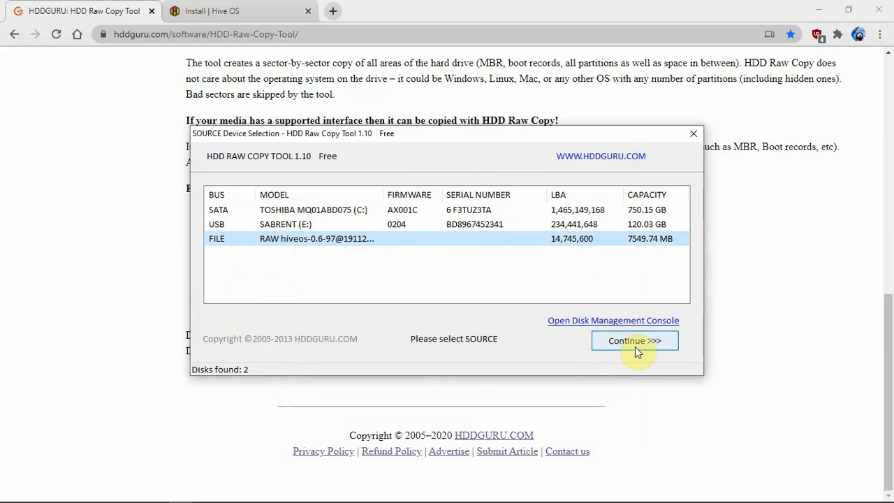
Confirm the Hive OS image as source and choose the 120.03 GB SABRENT (E:) drive as target.
left_click(634, 341)
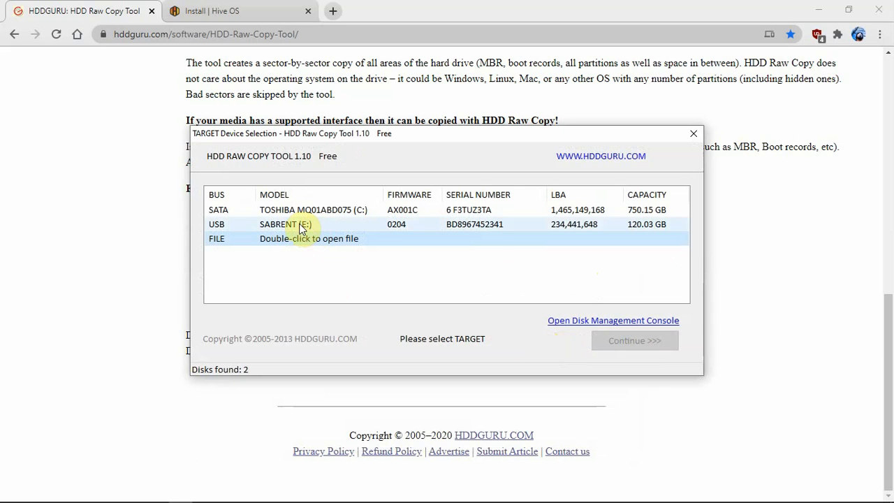
left_click(285, 224)
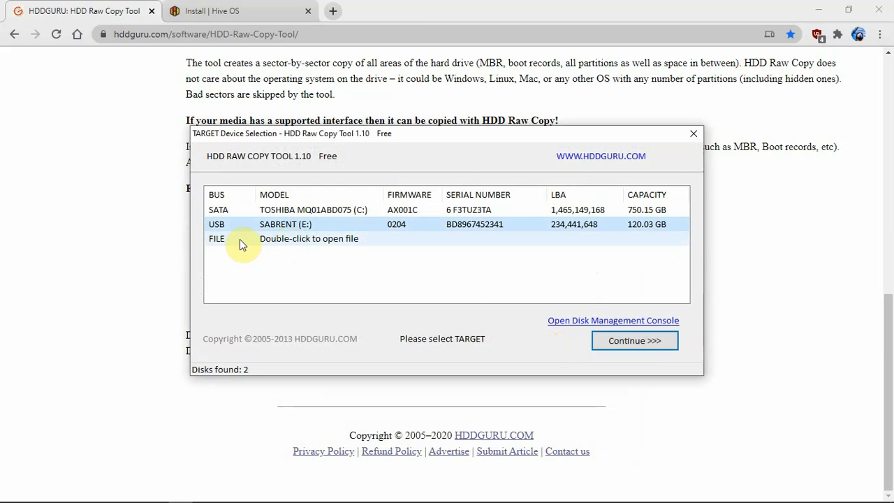
mouse_move(14, 213)
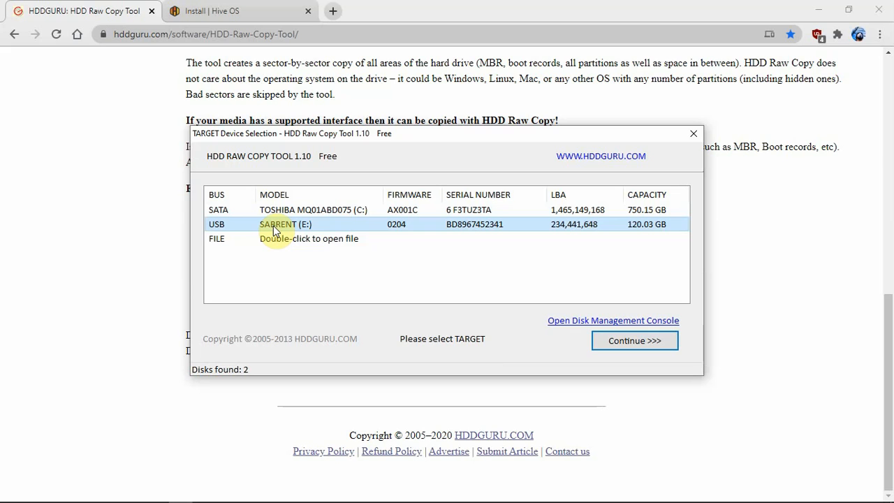
mouse_move(660, 238)
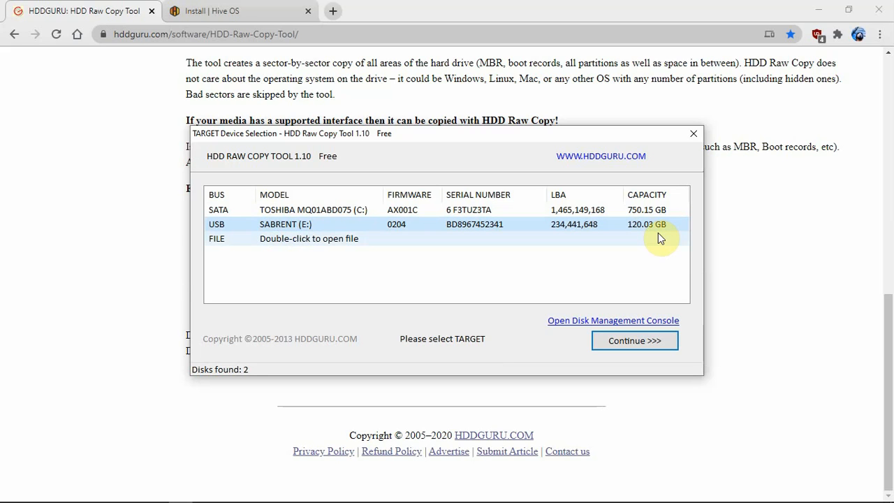
mouse_move(492, 234)
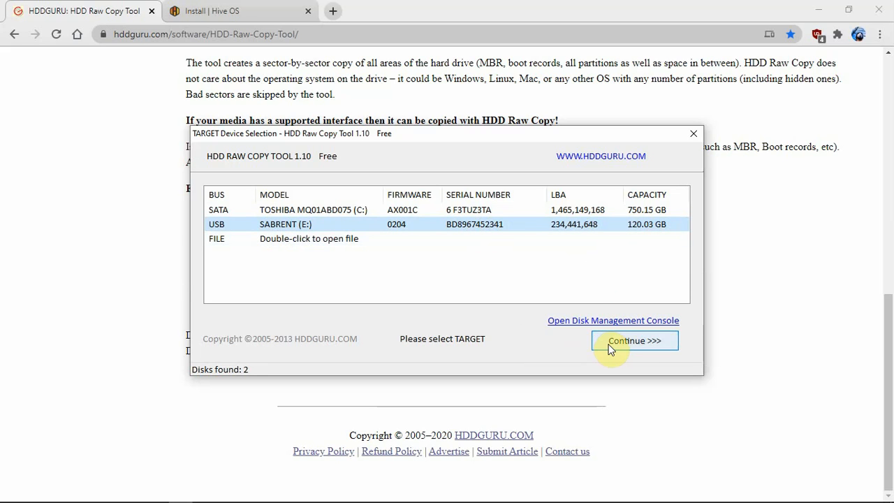
left_click(633, 341)
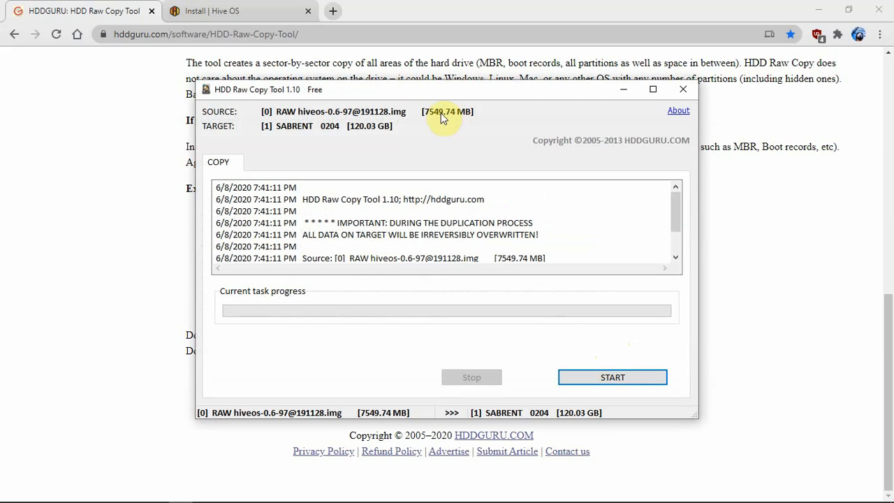
mouse_move(315, 123)
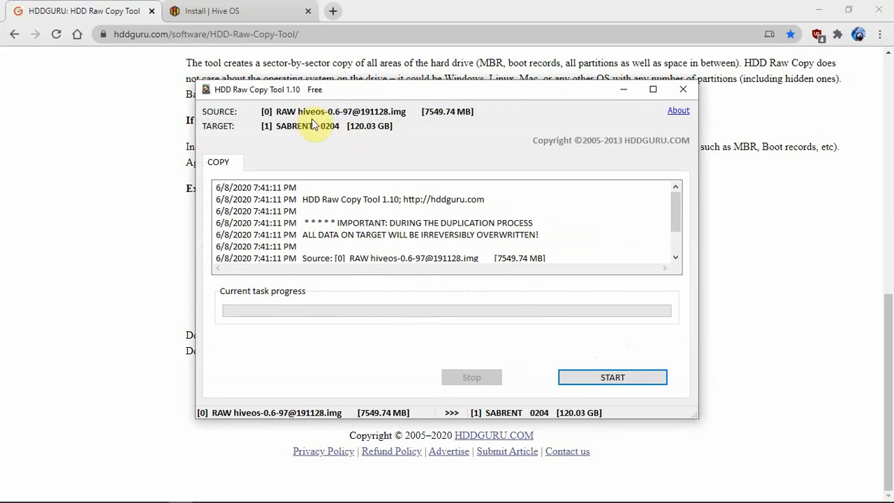
mouse_move(336, 255)
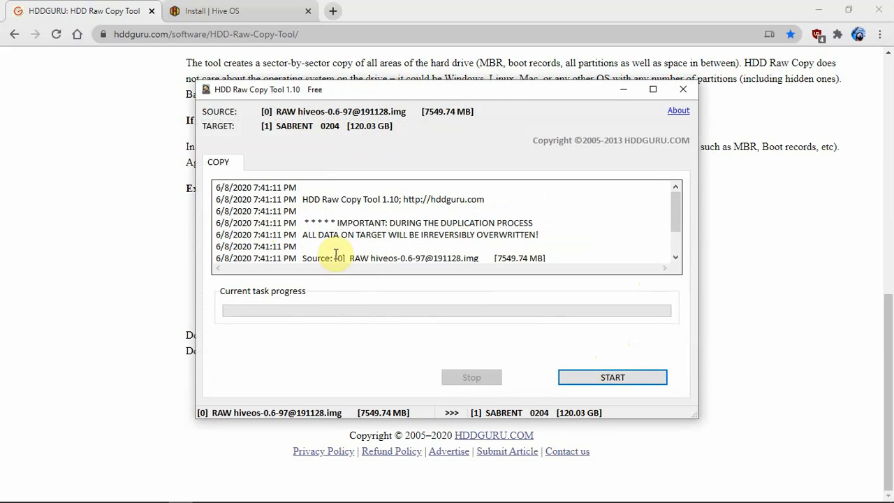
mouse_move(352, 408)
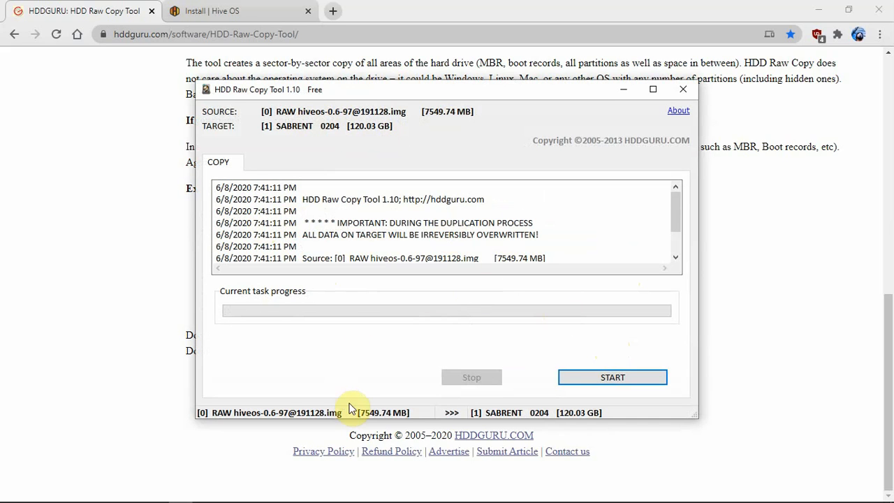
mouse_move(517, 396)
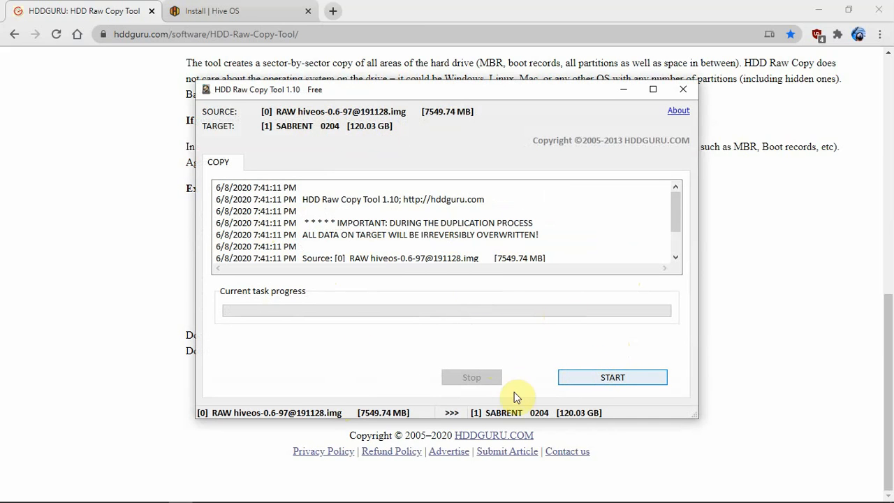
Start writing the image and accept the warning that all data on the SSD will be overwritten.
left_click(612, 377)
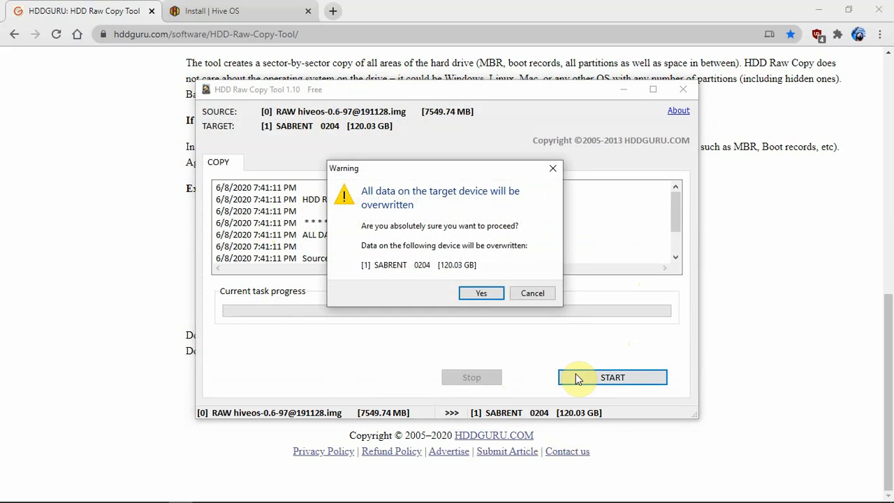
mouse_move(417, 246)
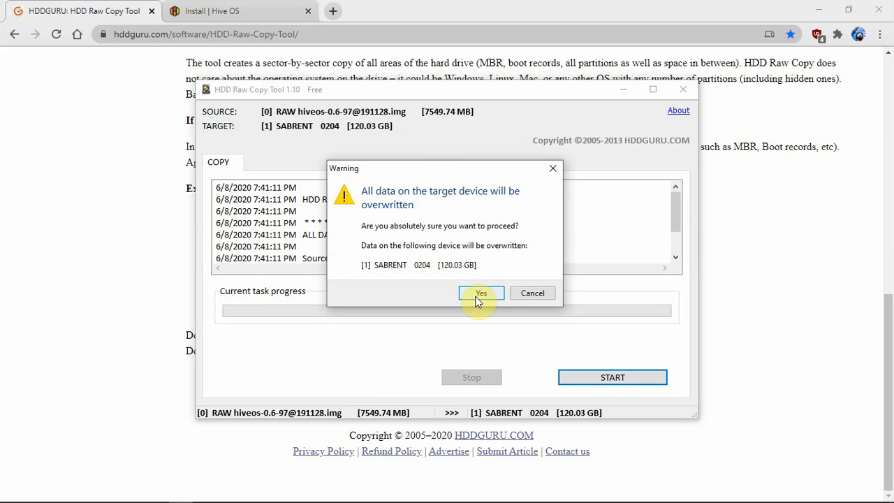
left_click(480, 294)
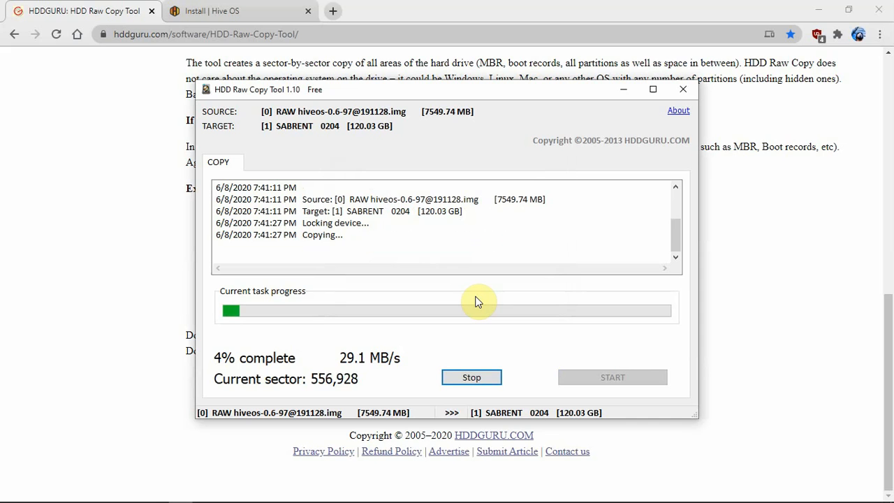
mouse_move(701, 470)
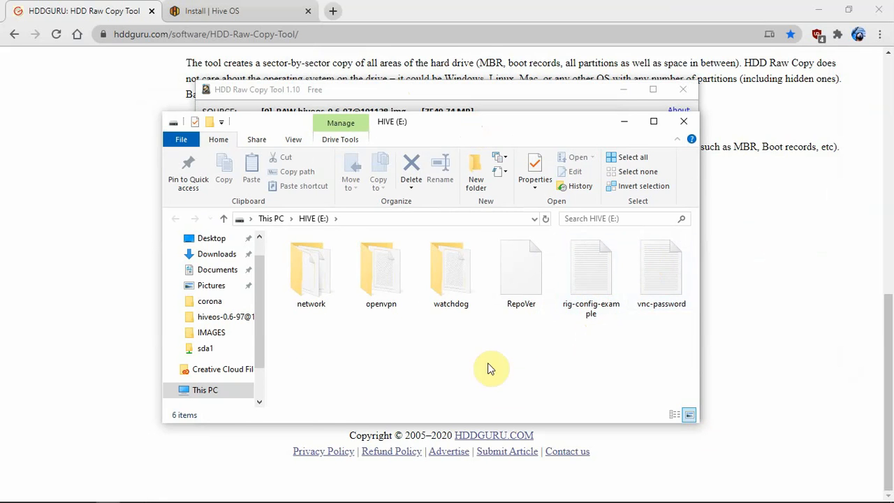
Bring the browser forward and switch to the Install | Hive OS page.
left_click(224, 11)
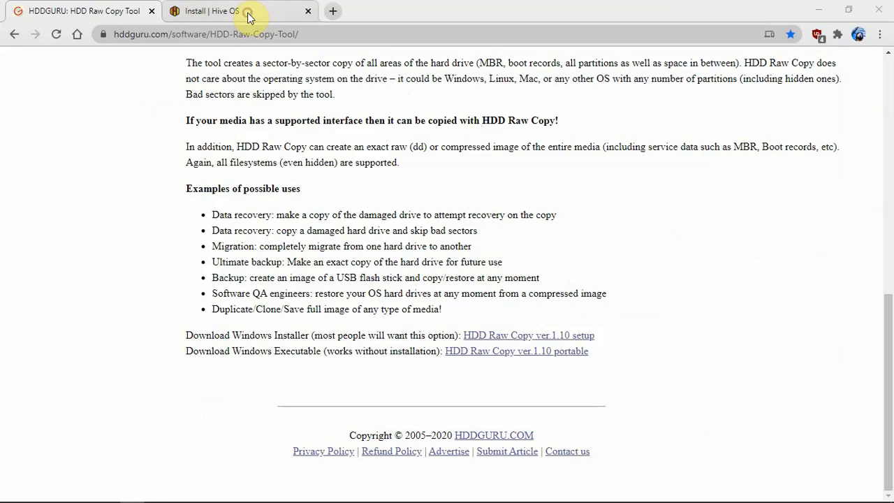
left_click(213, 11)
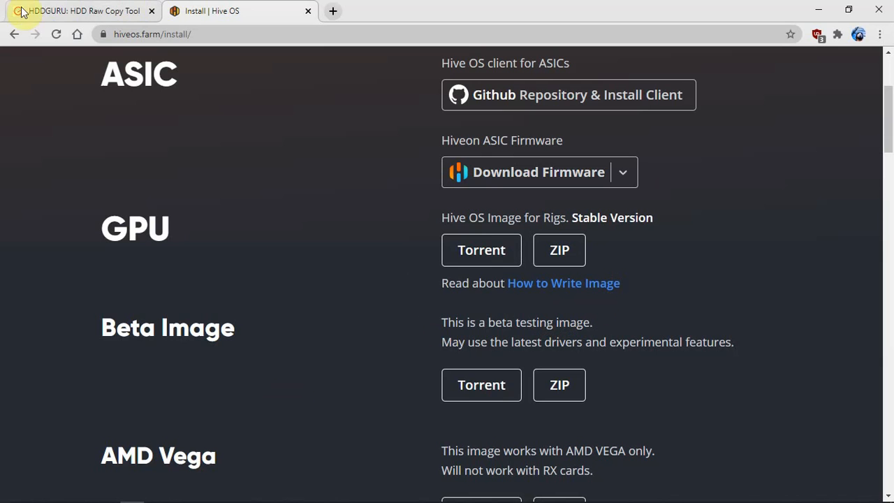
mouse_move(270, 262)
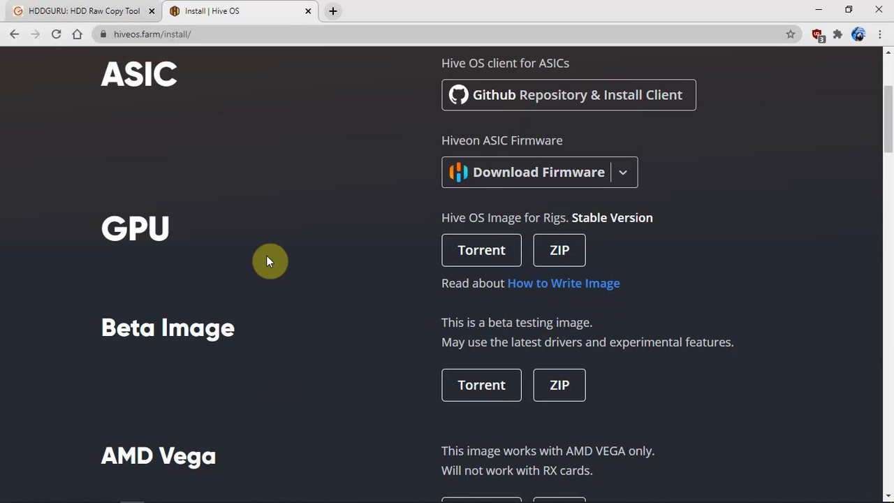
mouse_move(553, 296)
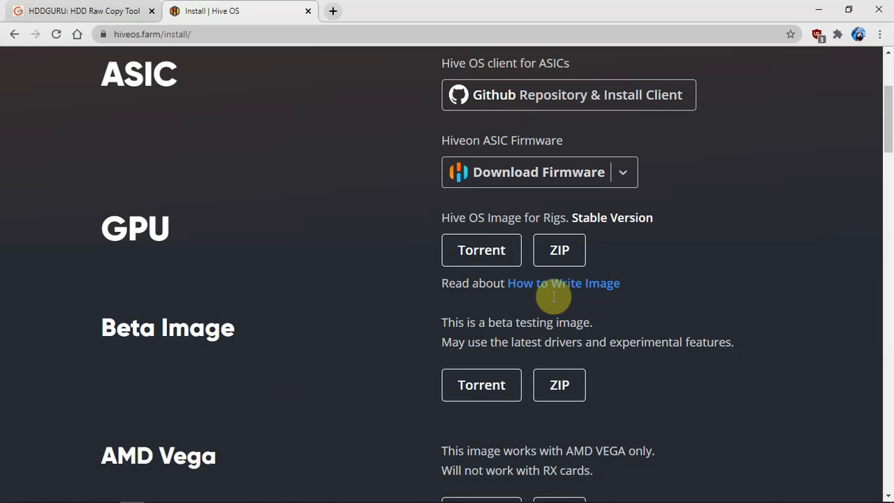
mouse_move(117, 496)
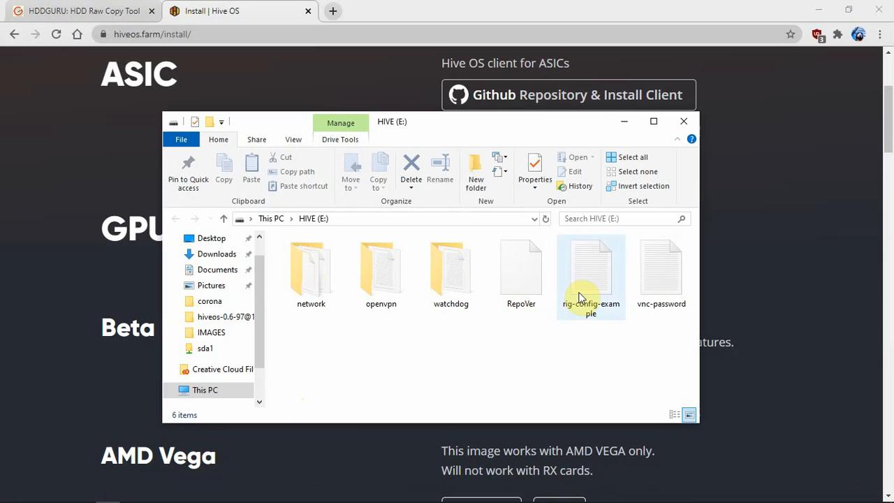
left_click(591, 268)
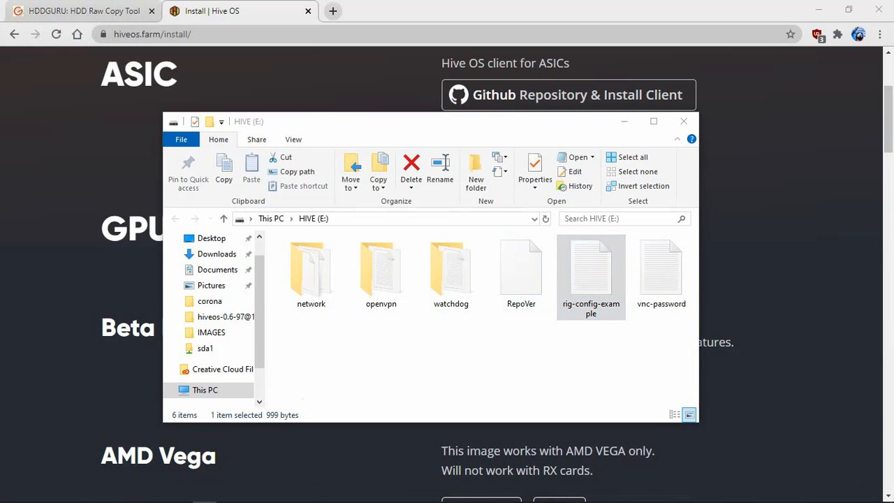
double_click(591, 272)
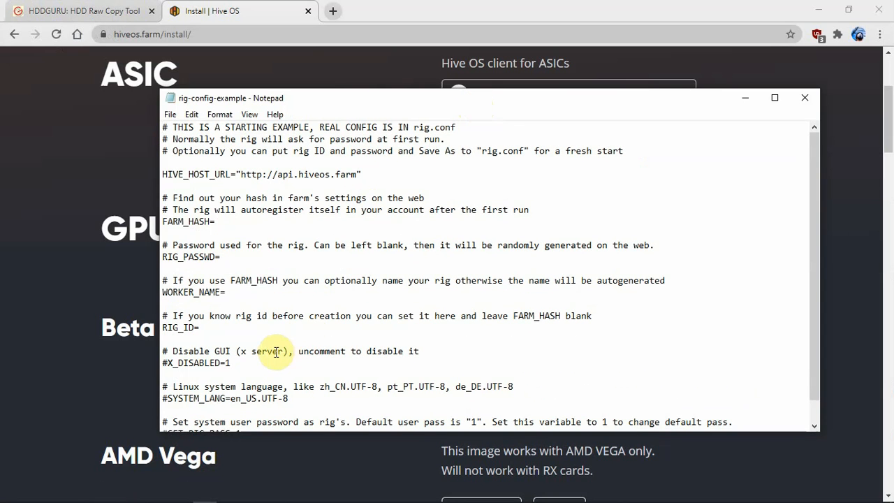
mouse_move(174, 316)
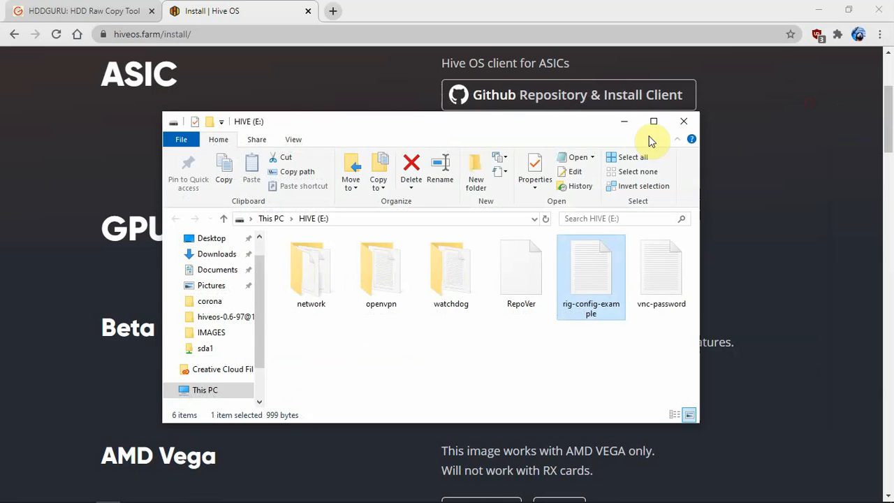
left_click(472, 332)
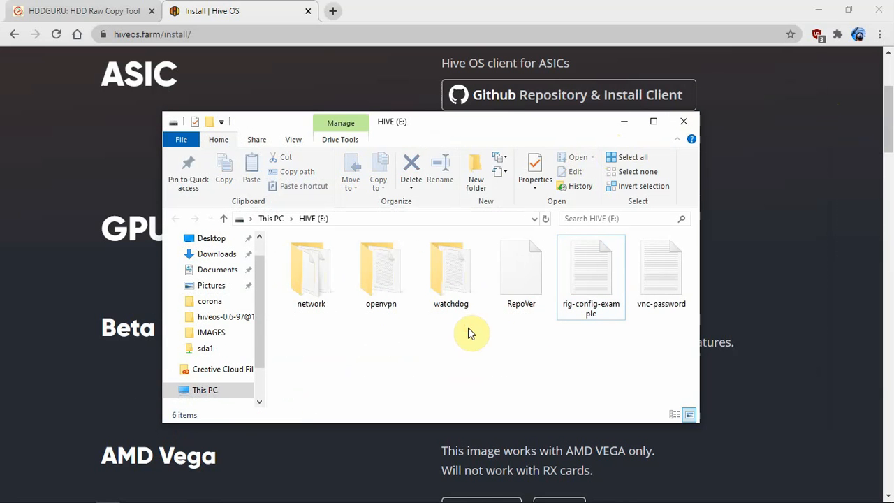
mouse_move(489, 357)
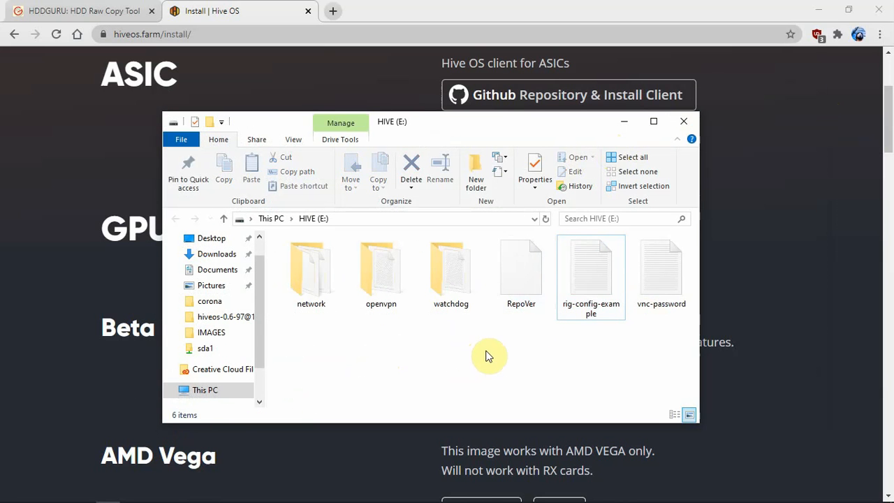
mouse_move(573, 379)
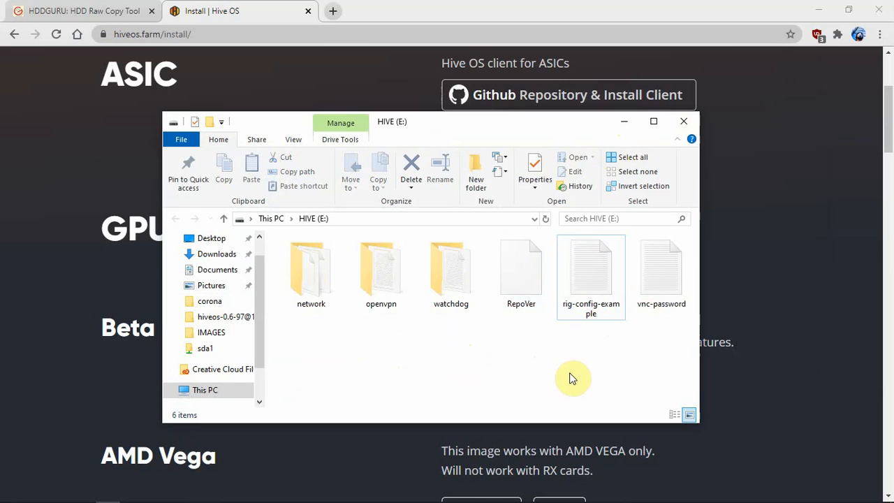
mouse_move(353, 375)
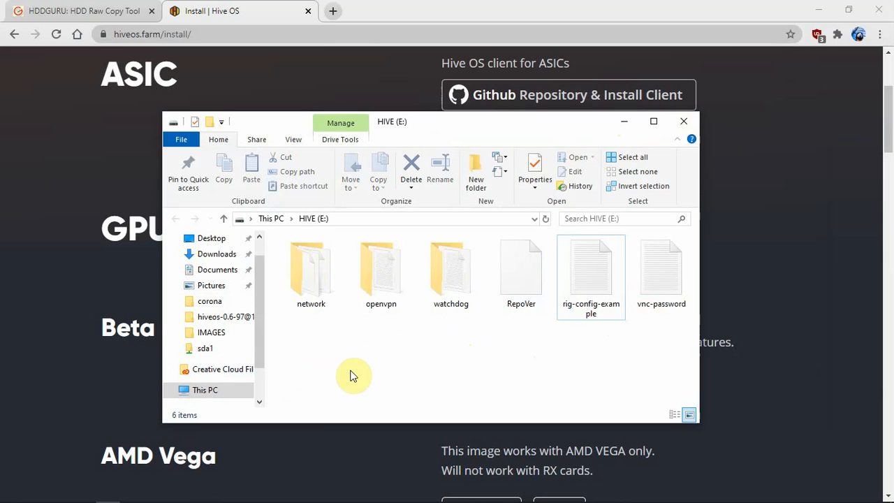
mouse_move(333, 359)
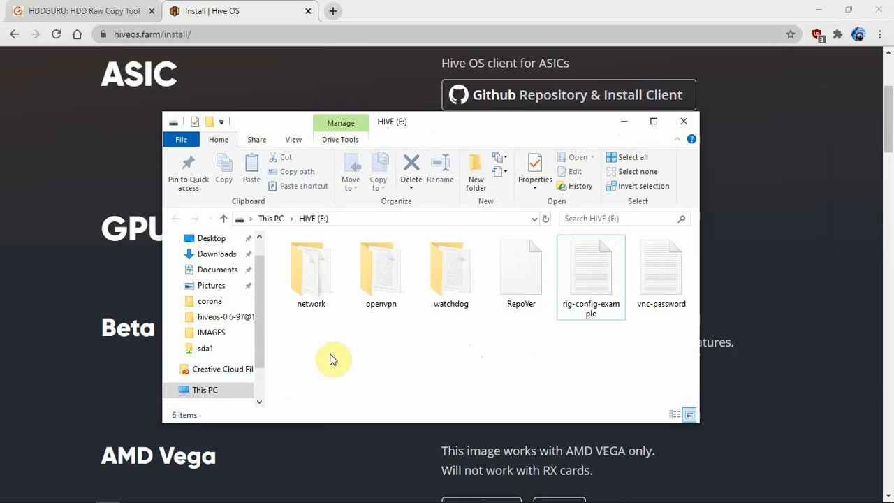
mouse_move(313, 218)
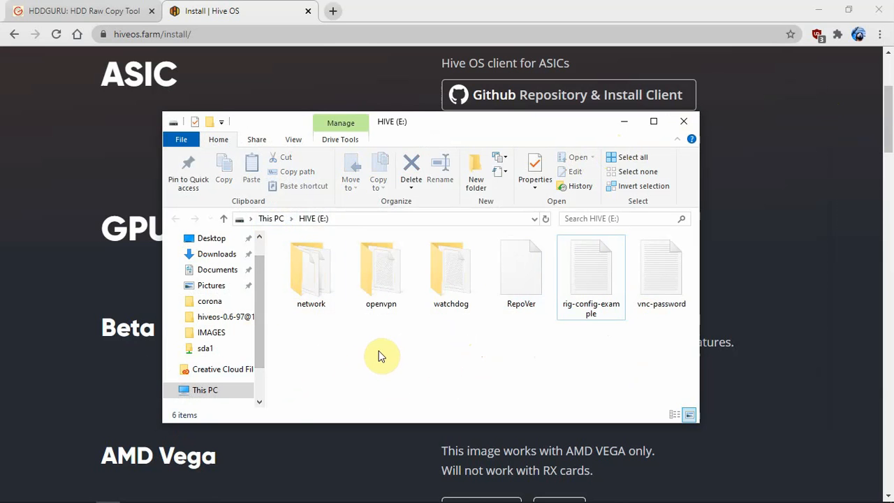
mouse_move(558, 350)
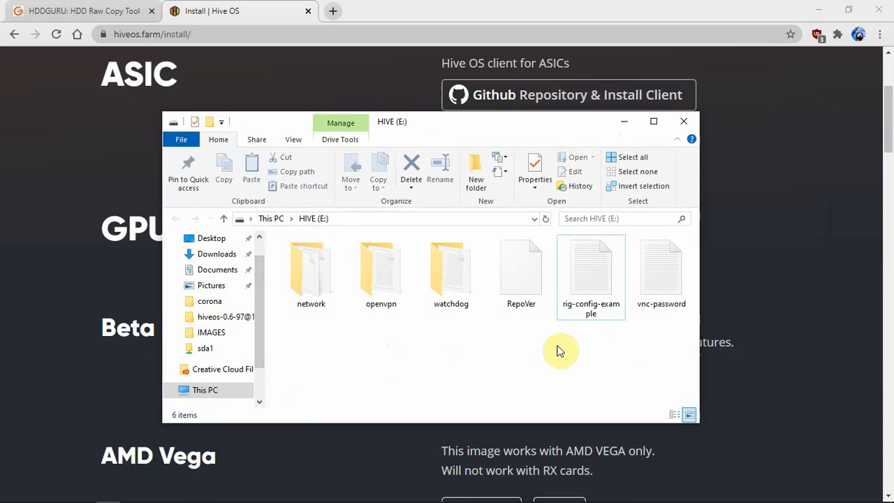
mouse_move(450, 337)
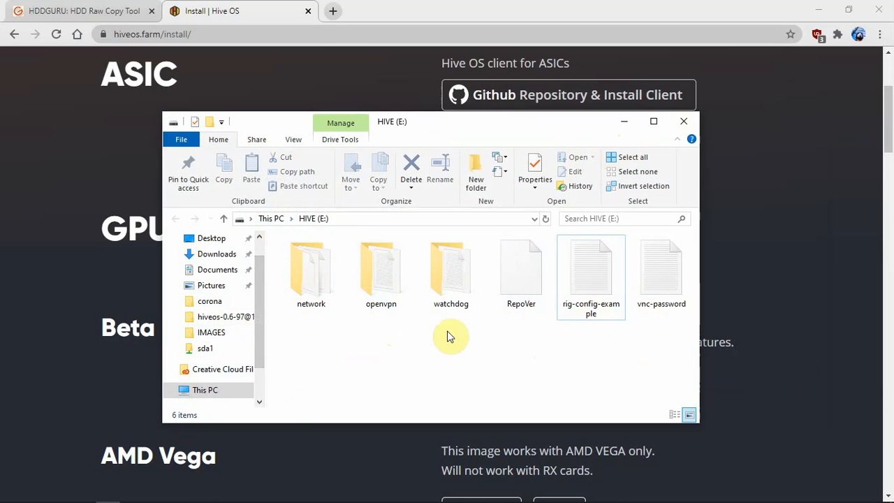
mouse_move(467, 330)
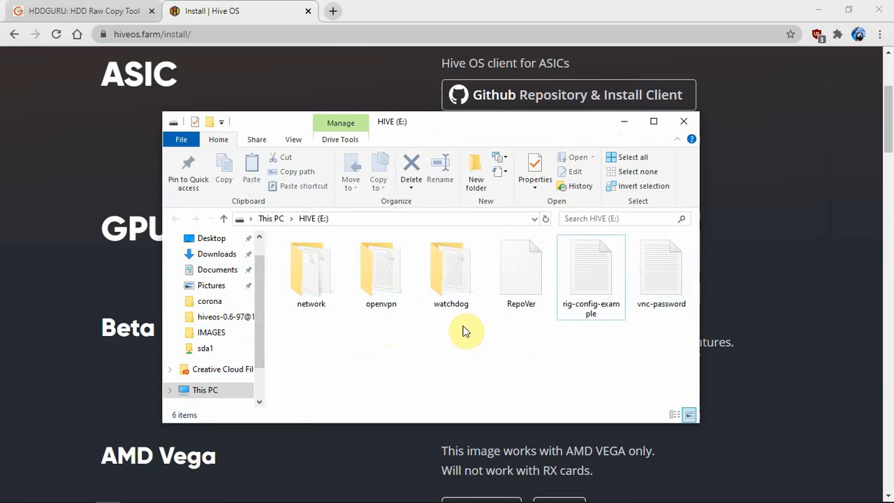
mouse_move(472, 366)
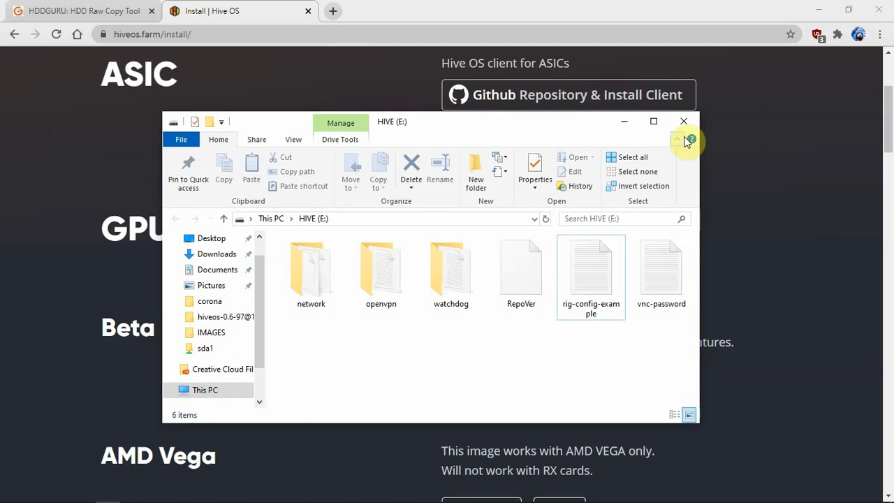
mouse_move(684, 120)
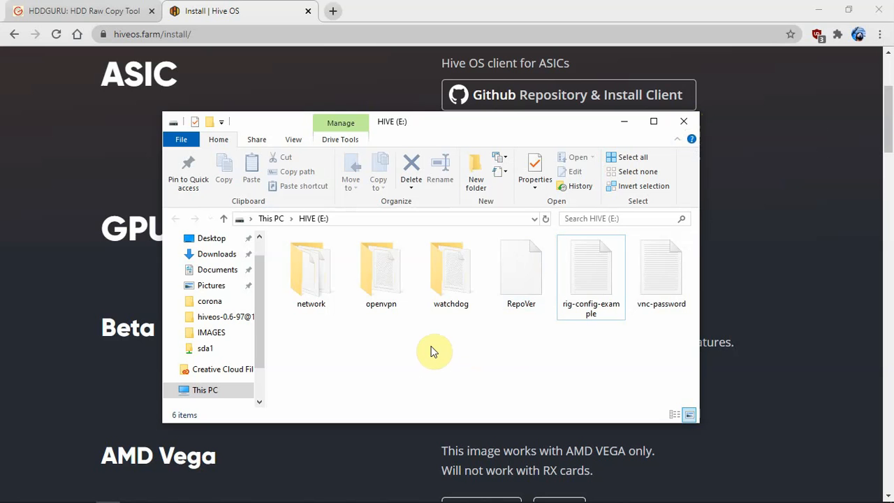
mouse_move(514, 344)
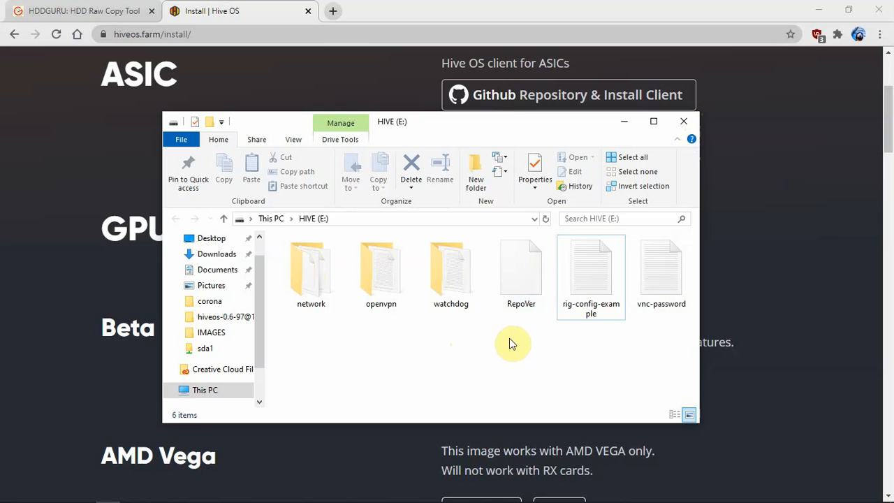
mouse_move(725, 109)
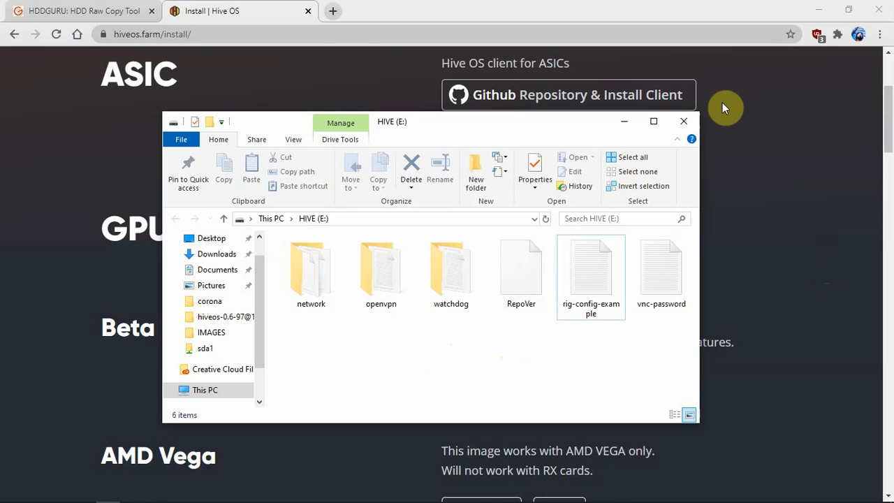
mouse_move(681, 372)
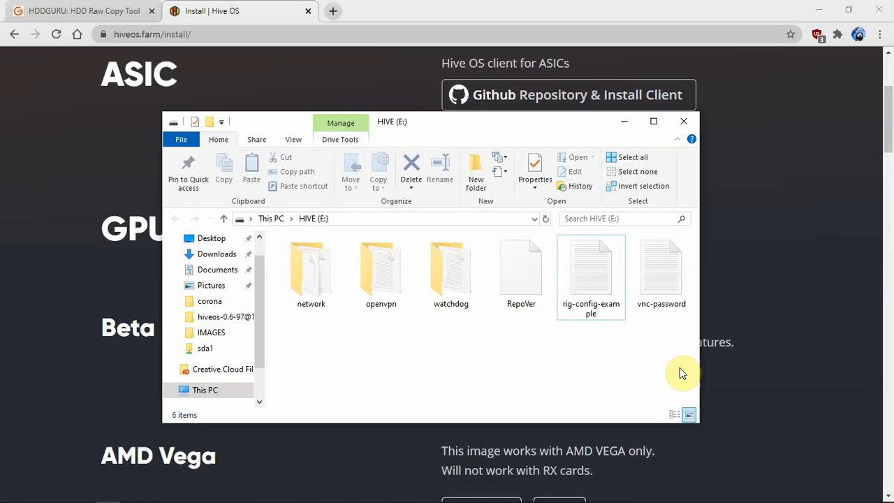
mouse_move(658, 371)
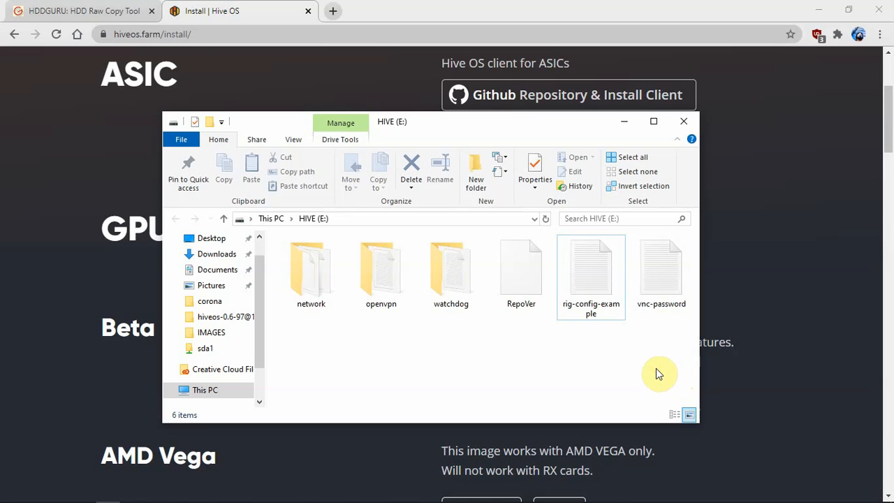